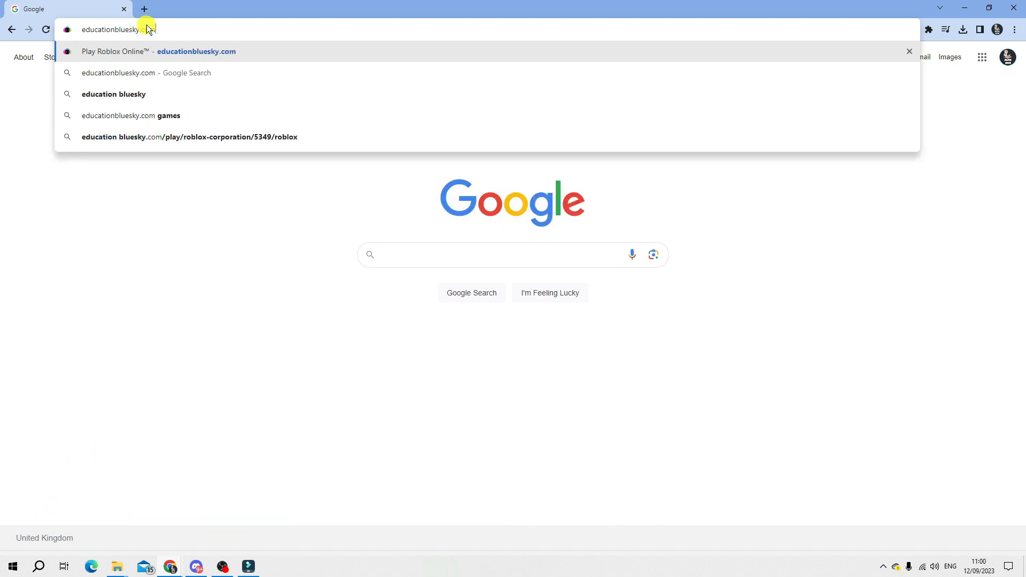
# Load educationbluesky.com showing the now.gg Roblox play page.
pyautogui.click(158, 52)
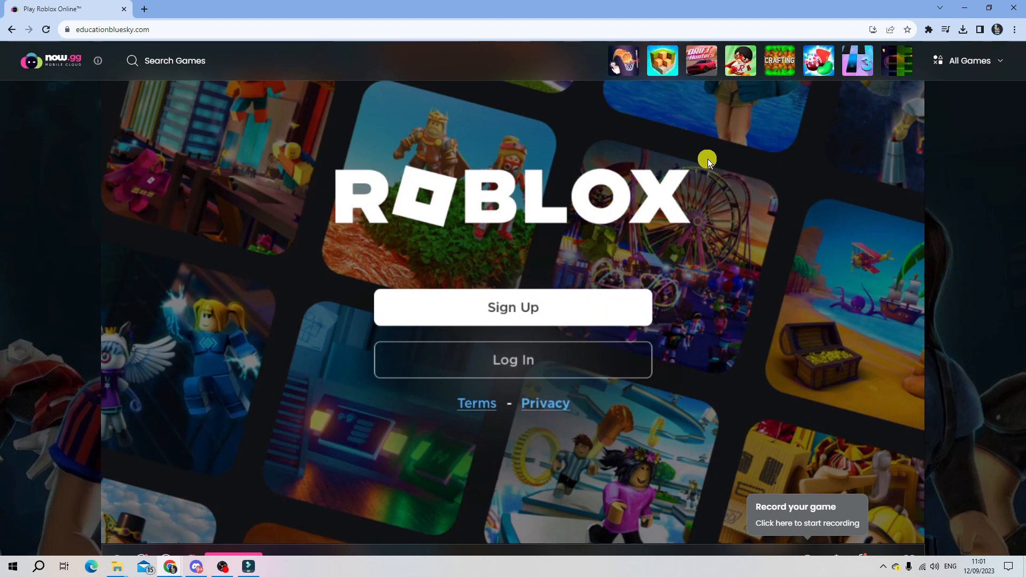
pyautogui.moveTo(582, 355)
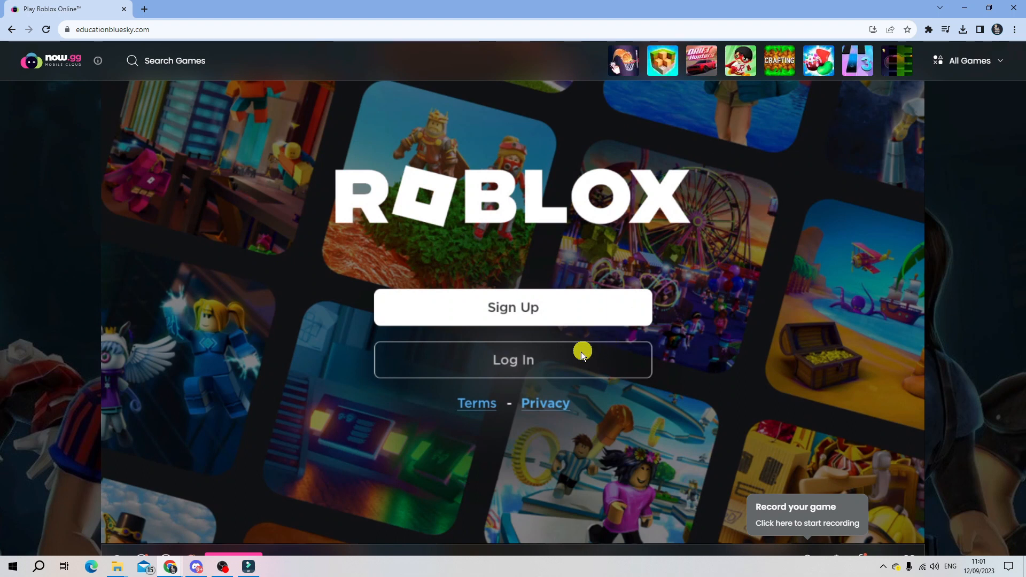
pyautogui.moveTo(552, 360)
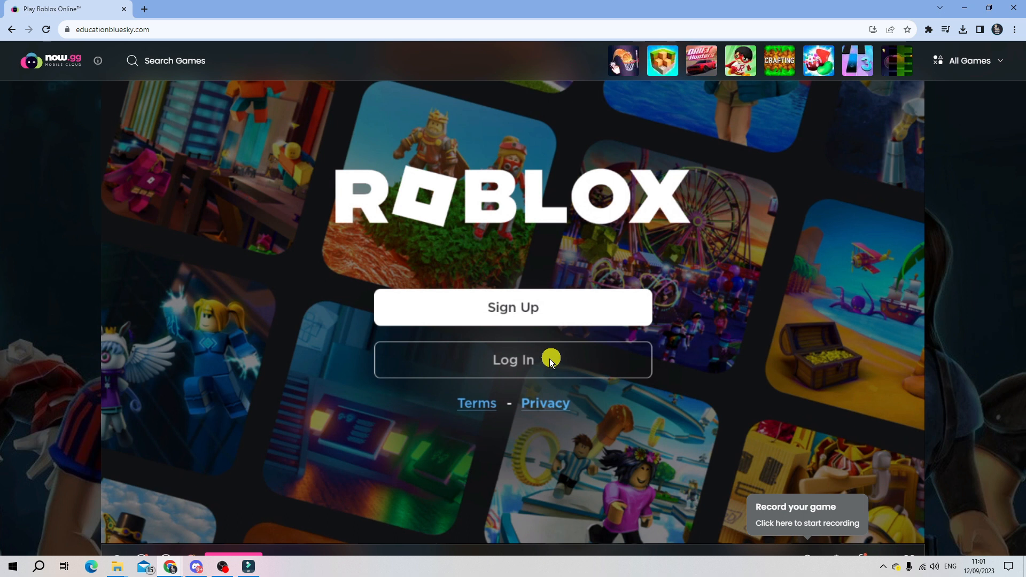
pyautogui.moveTo(589, 288)
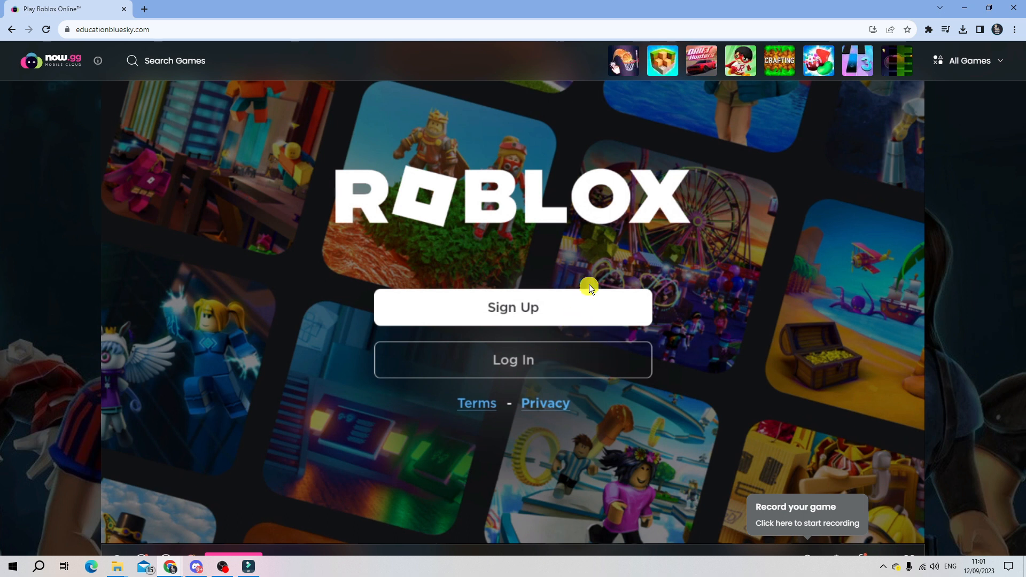
pyautogui.moveTo(70, 101)
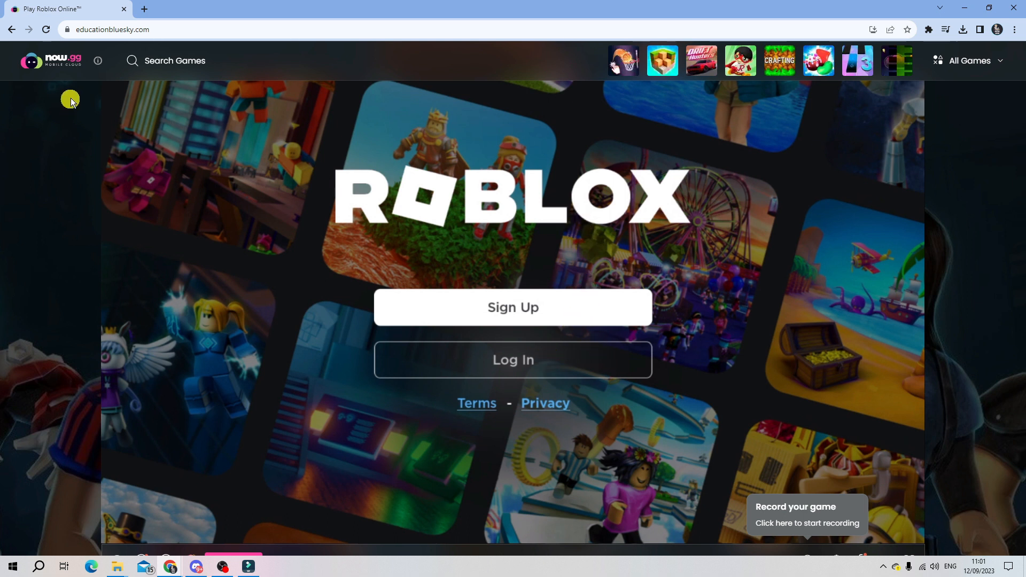
# Replace the address with coursera.gq to load the Rammerhead proxy page.
pyautogui.click(114, 30)
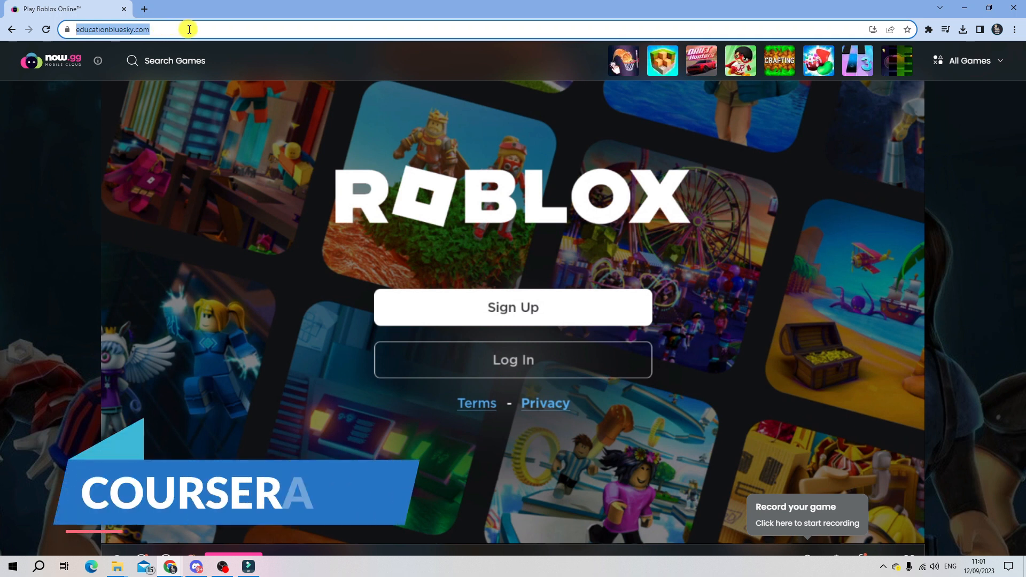
pyautogui.write('coursera.gq')
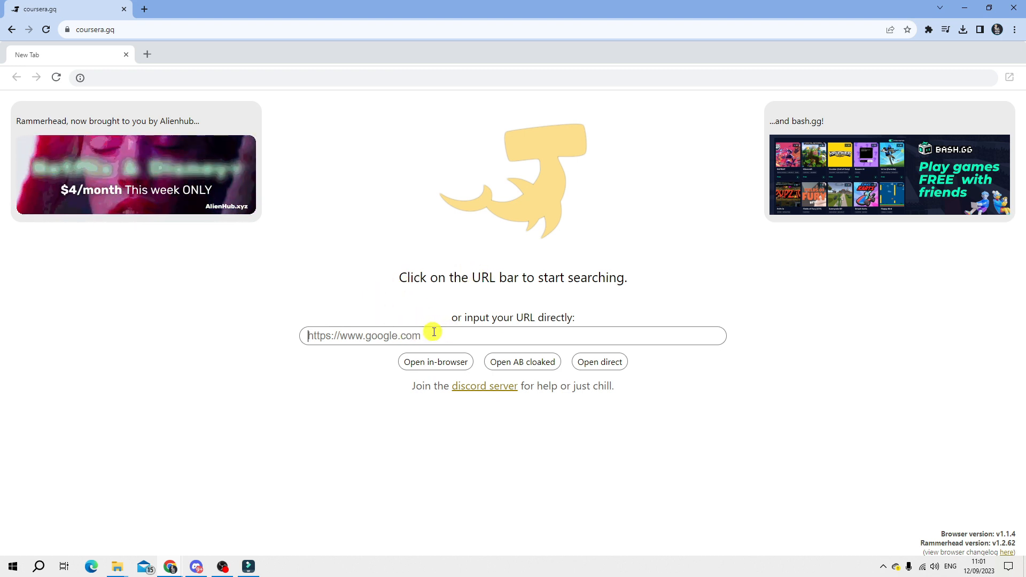
# Enter roblox.com as the URL in the proxy's address field.
pyautogui.write('roblox')
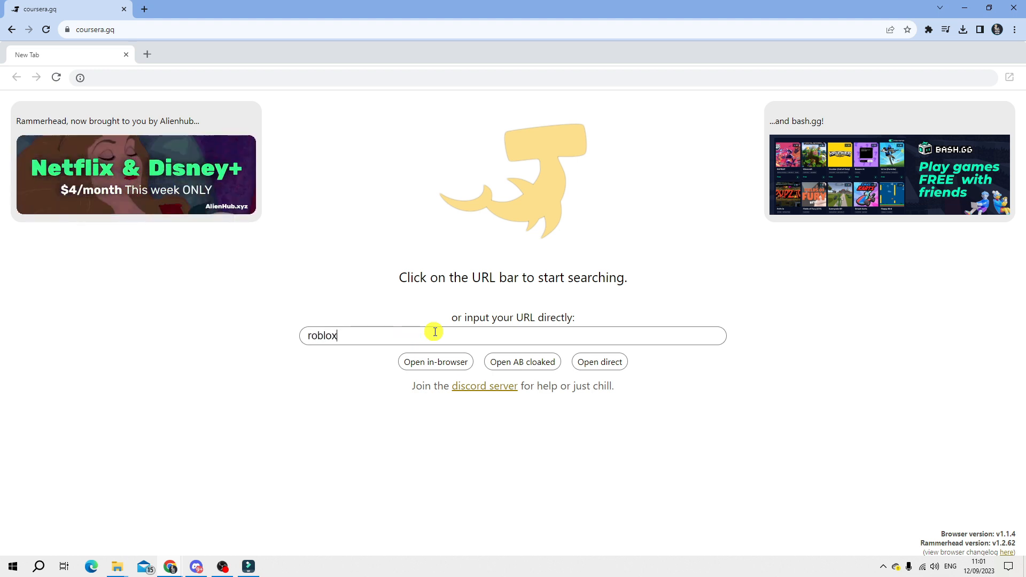
pyautogui.write('.com')
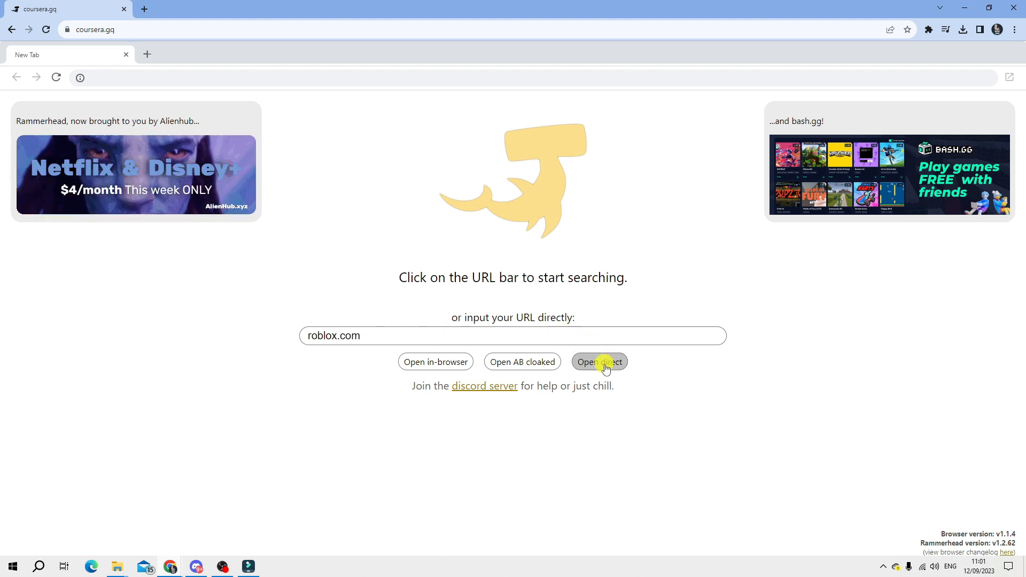
# Open roblox.com directly through the proxy, reaching the Roblox sign-up page.
pyautogui.click(598, 363)
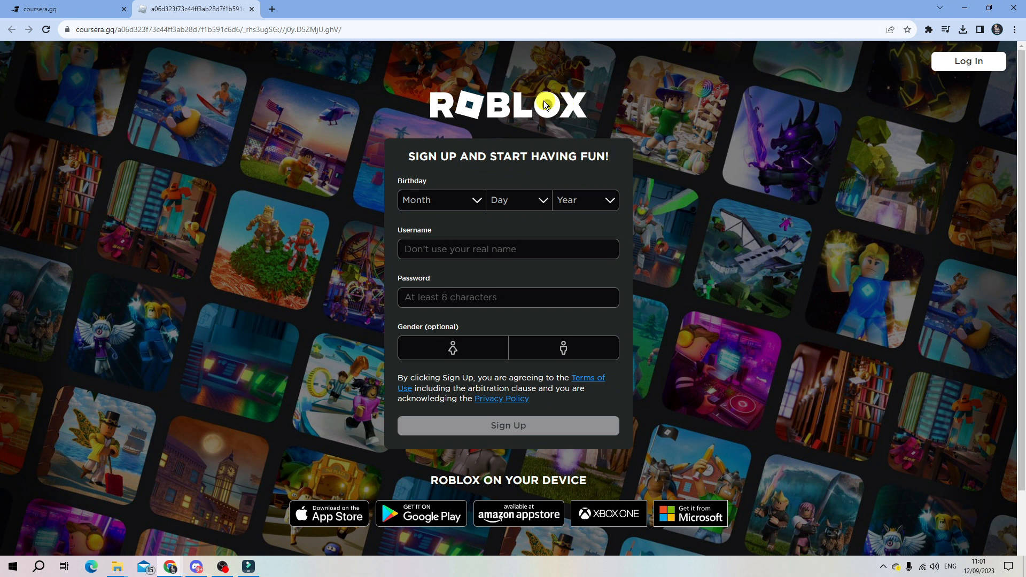
pyautogui.moveTo(280, 47)
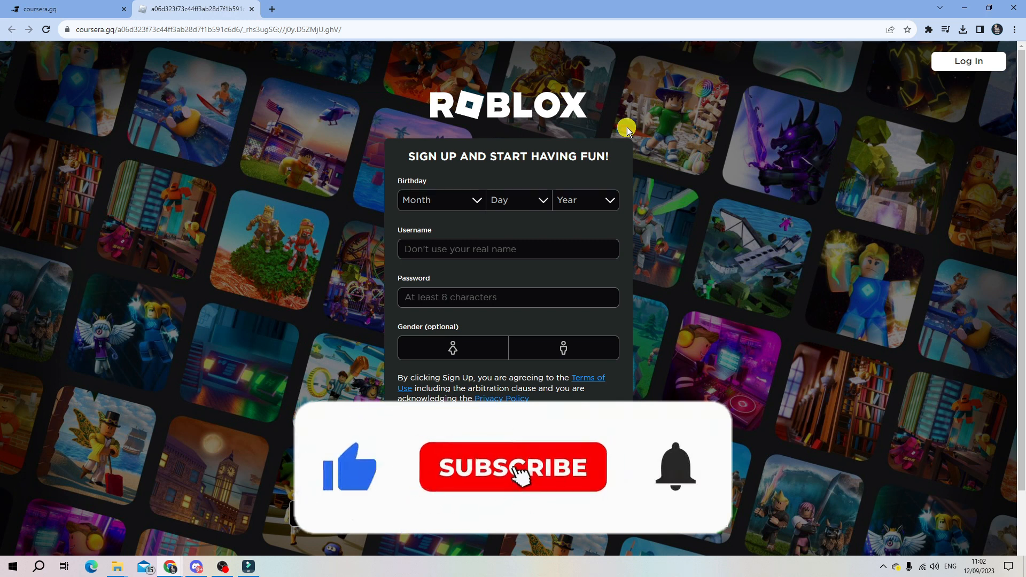
pyautogui.click(512, 467)
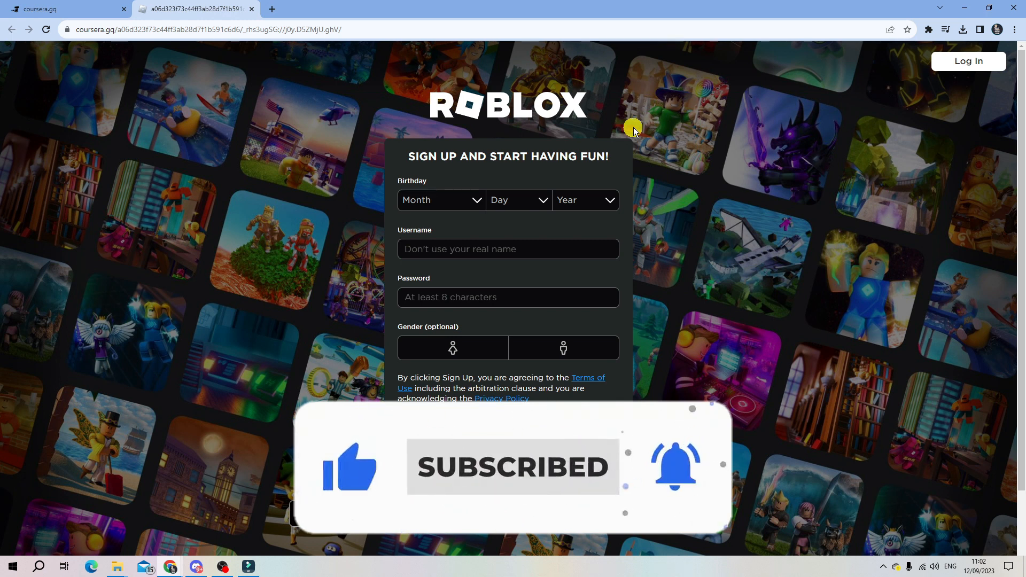